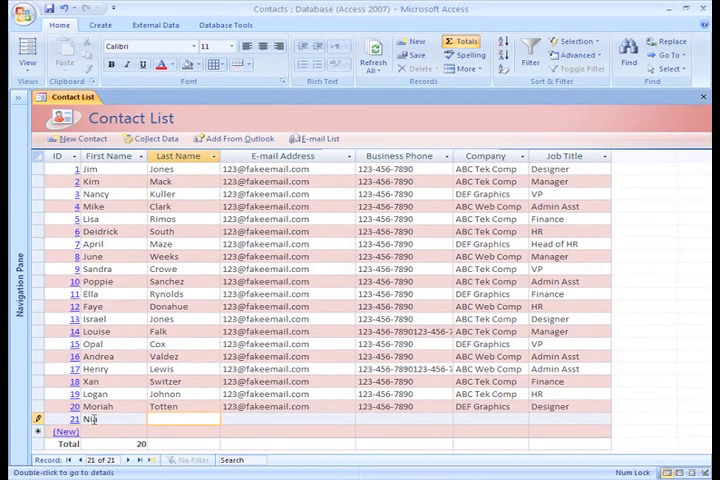
- Enter the new JHG Chemical contact's name 'Dillar' in the bottom record row
text(Dillard)
click(490, 418)
text(JHG Chemical)
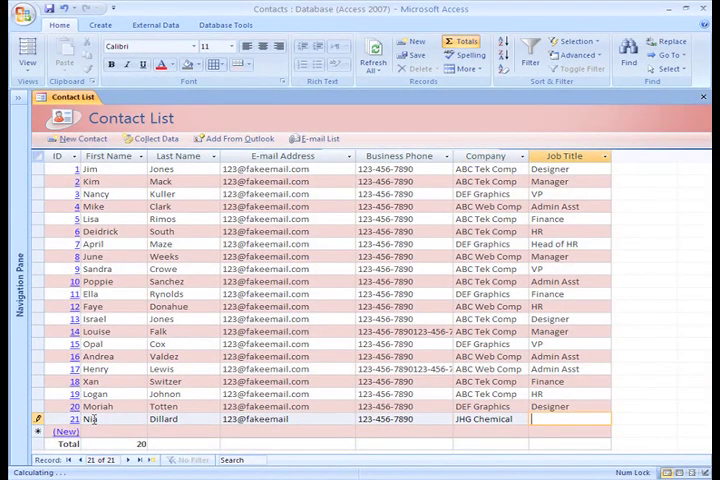
text(Sales)
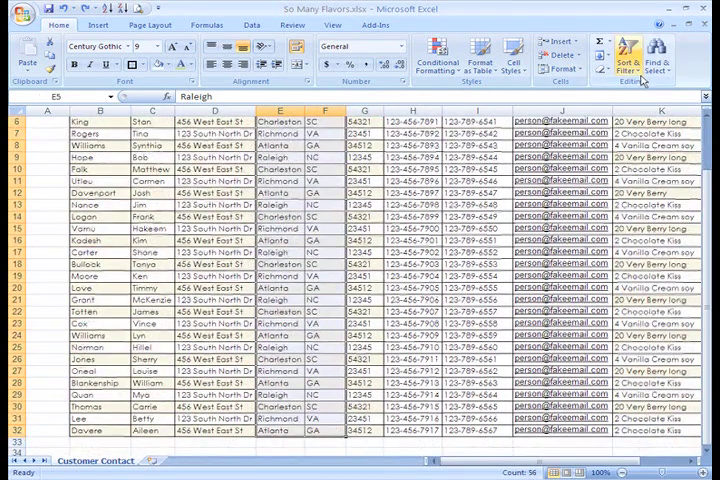
- Bring up Excel's Find dialog from Find & Select on the customer sheet
click(648, 60)
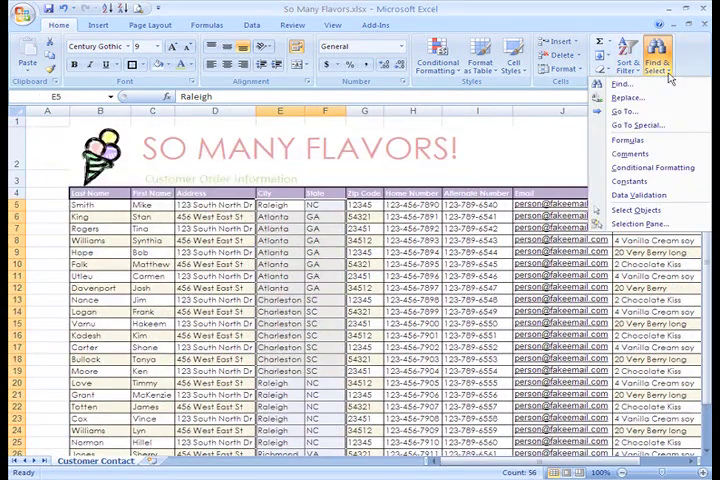
click(628, 84)
text(Totten)
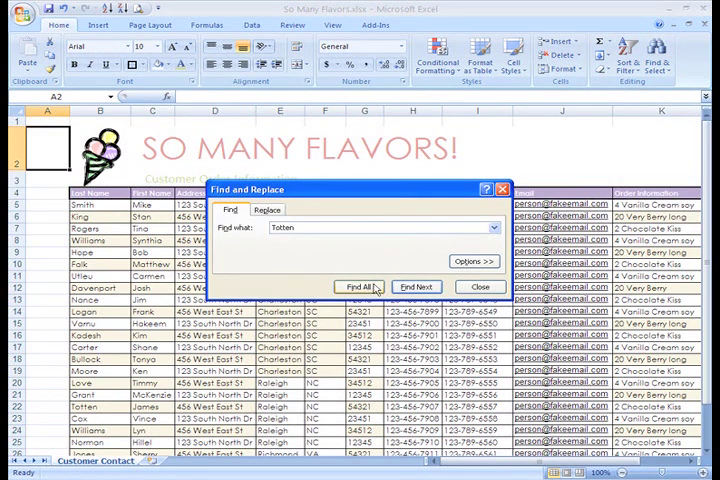
- Find all cells containing 'Totten', locating cell B22 on the Customer Contact sheet
click(358, 288)
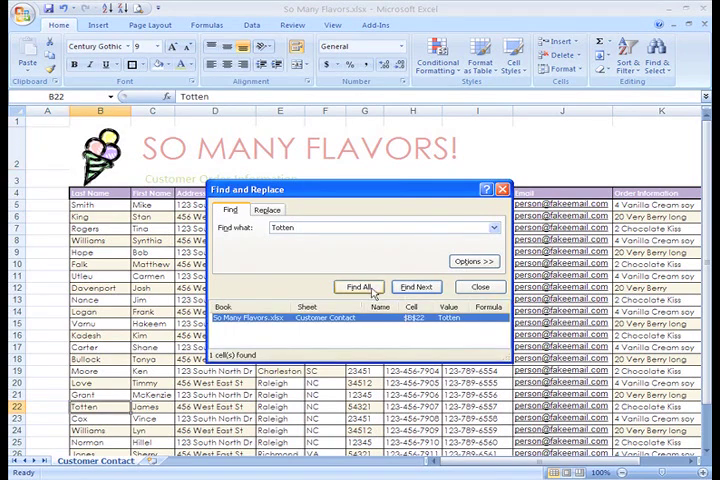
mouse_move(370, 352)
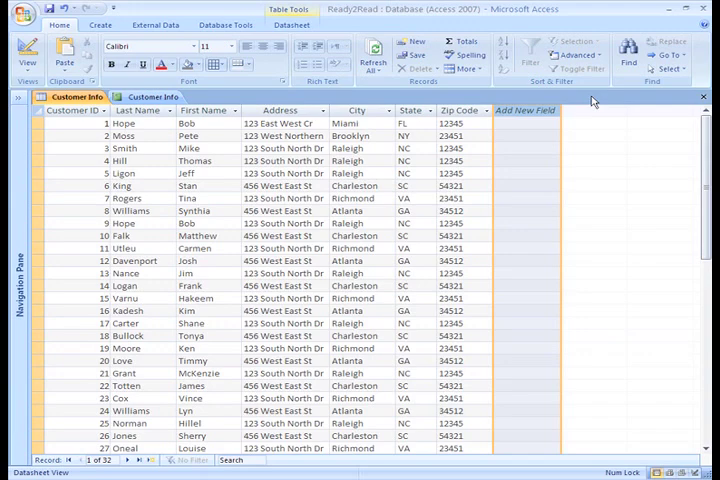
- Show the Books table of titles and authors alongside Customer Info
click(216, 96)
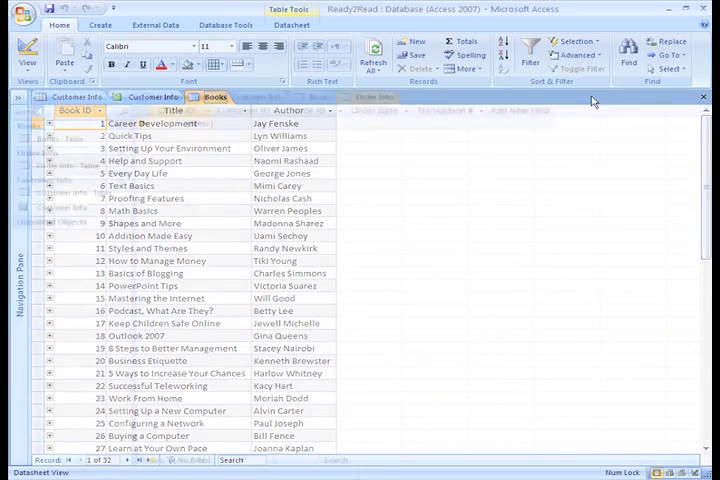
click(374, 96)
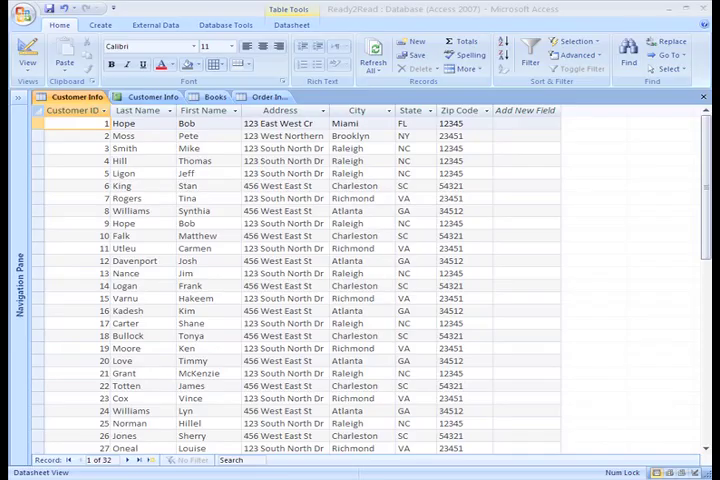
mouse_move(704, 258)
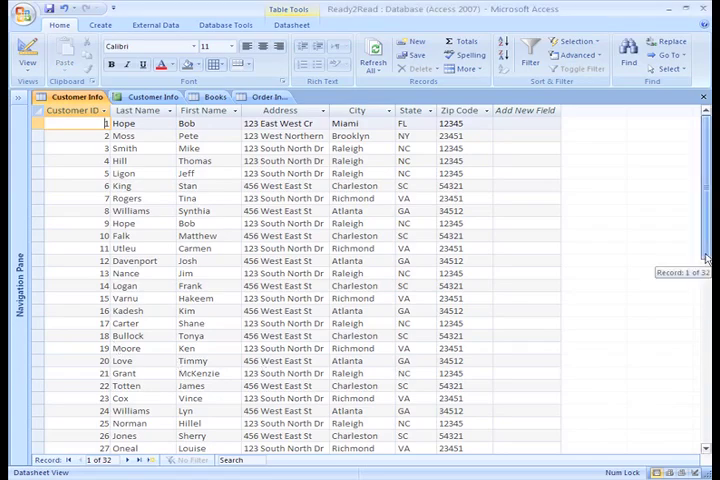